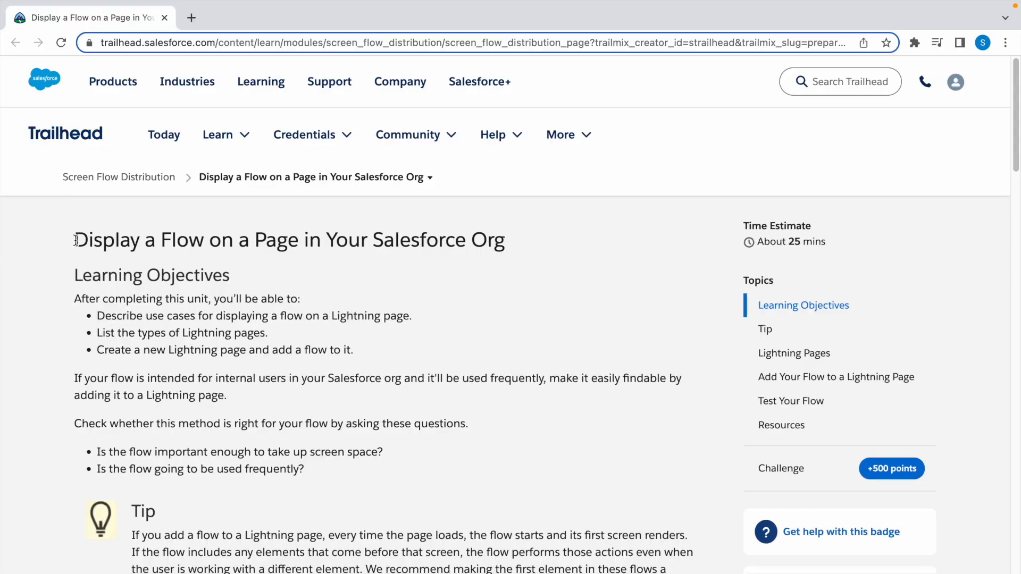
# - Read the 'Display a Flow on a Page' unit and scroll to the Your Challenge section
pyautogui.moveTo(74, 239); pyautogui.dragTo(324, 240)
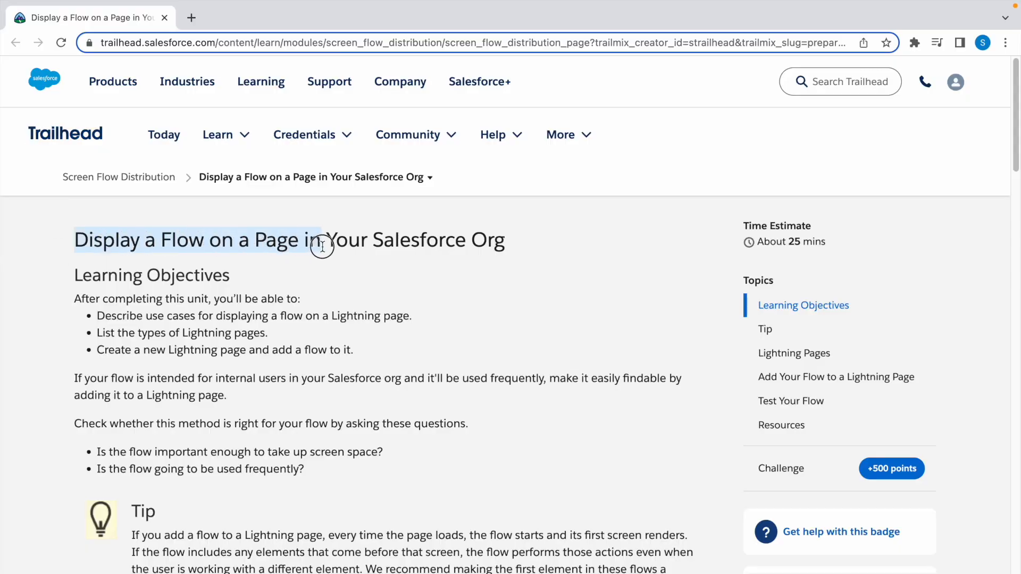
pyautogui.scroll(-3)
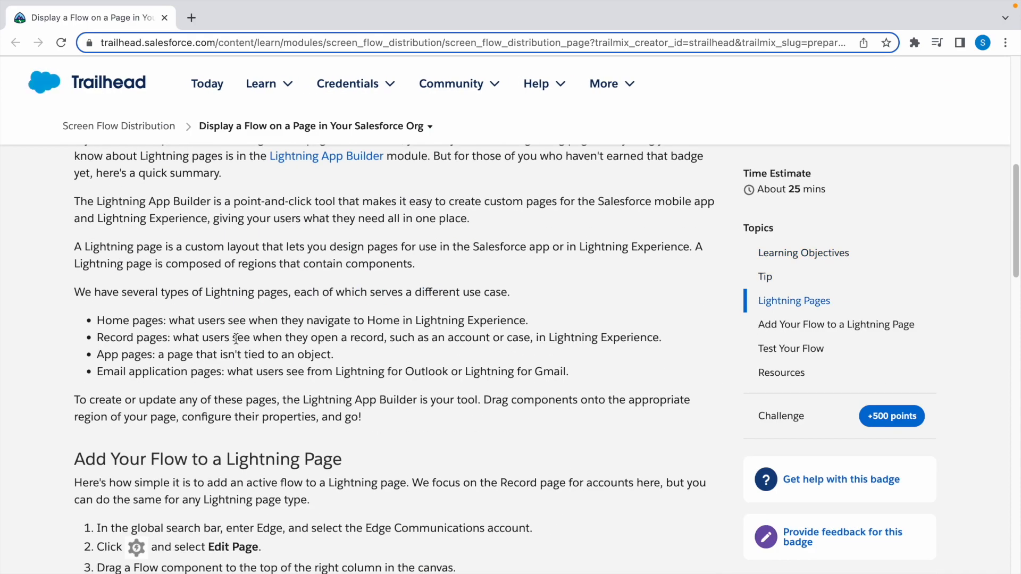
pyautogui.scroll(-3)
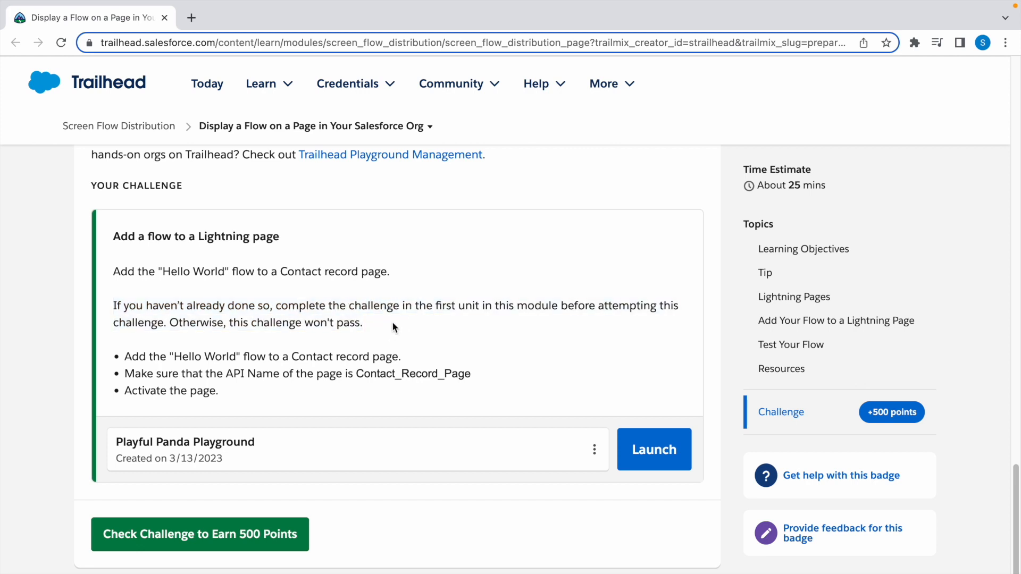
pyautogui.moveTo(400, 328)
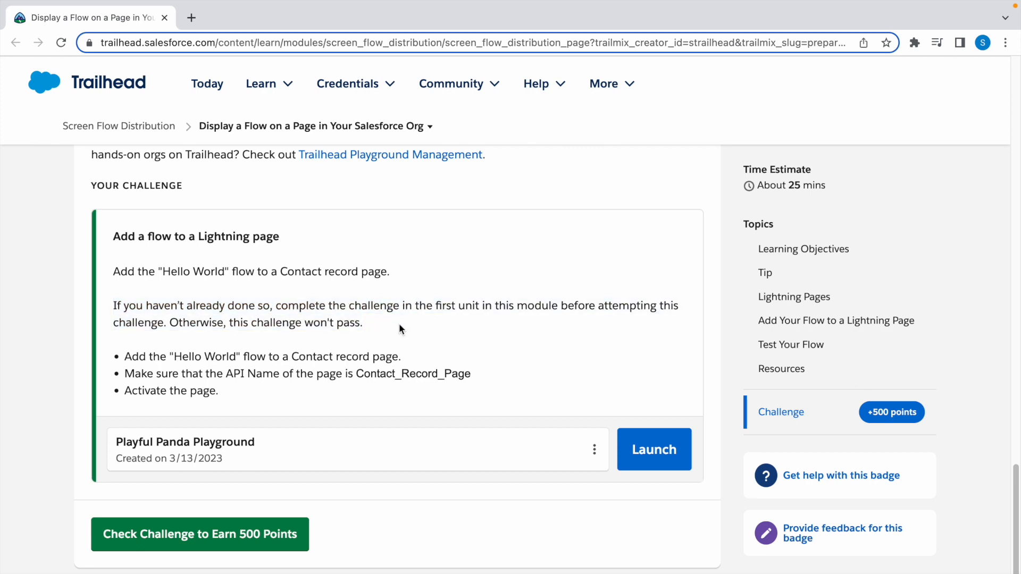
pyautogui.moveTo(366, 326)
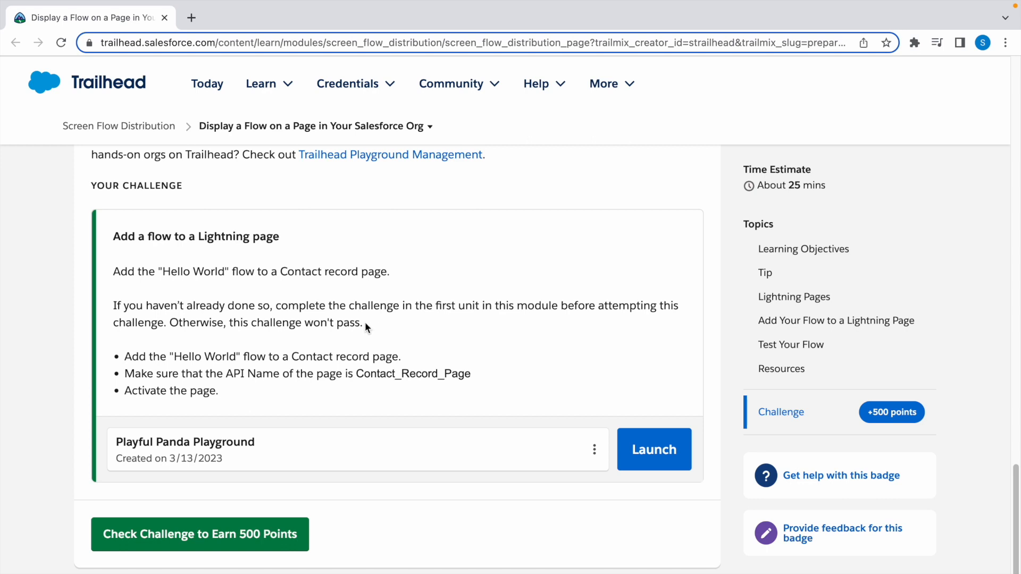
pyautogui.moveTo(378, 321)
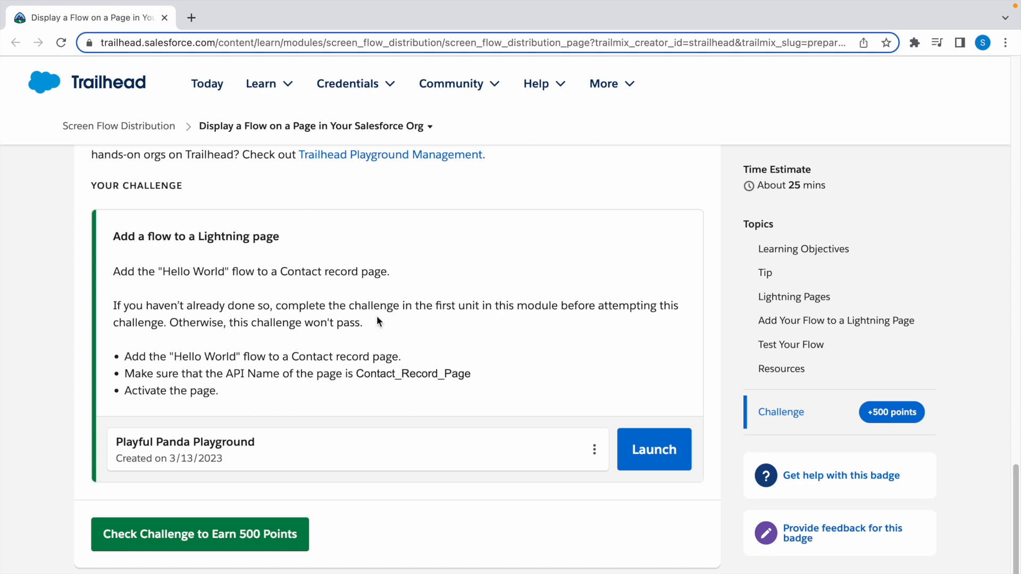
pyautogui.moveTo(322, 320)
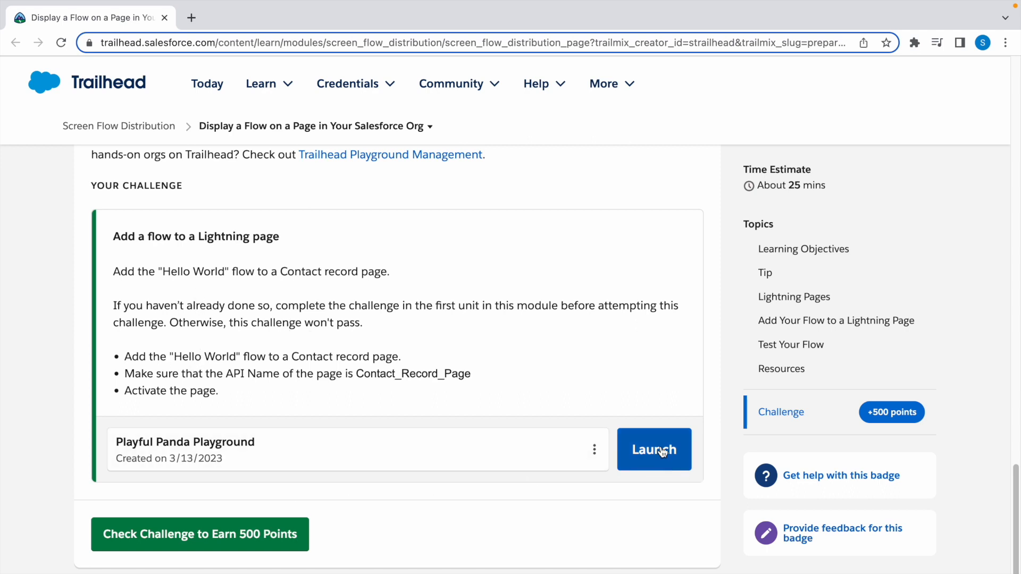
# - Launch the playground org and open Babara Levy from the All Contacts list view
pyautogui.click(653, 449)
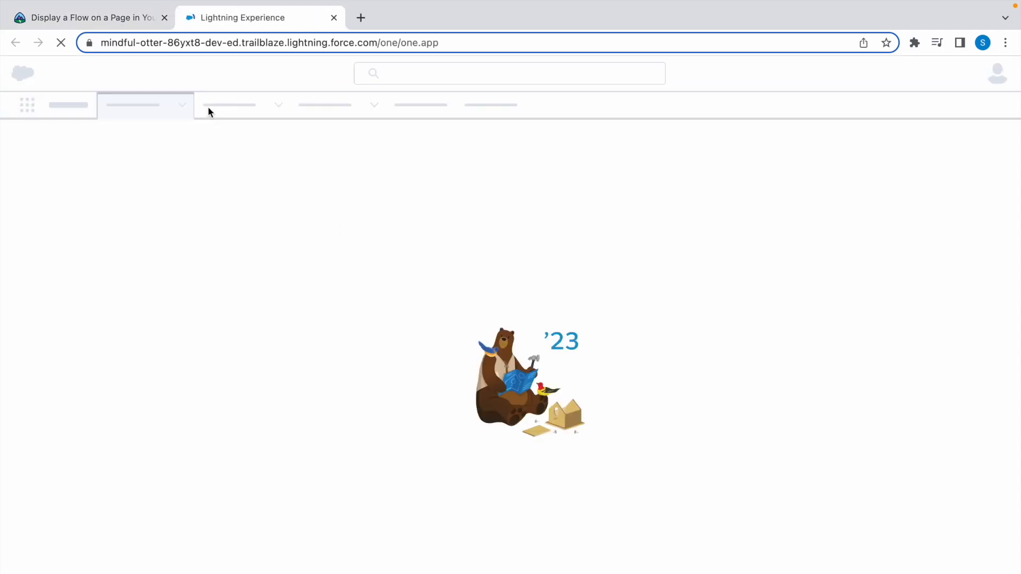
pyautogui.click(92, 18)
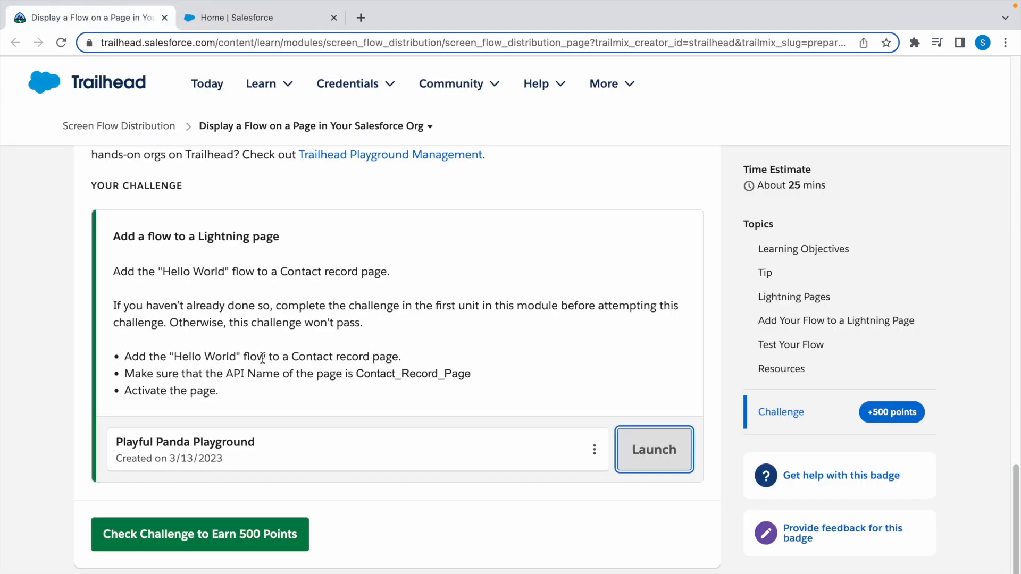
pyautogui.moveTo(382, 287)
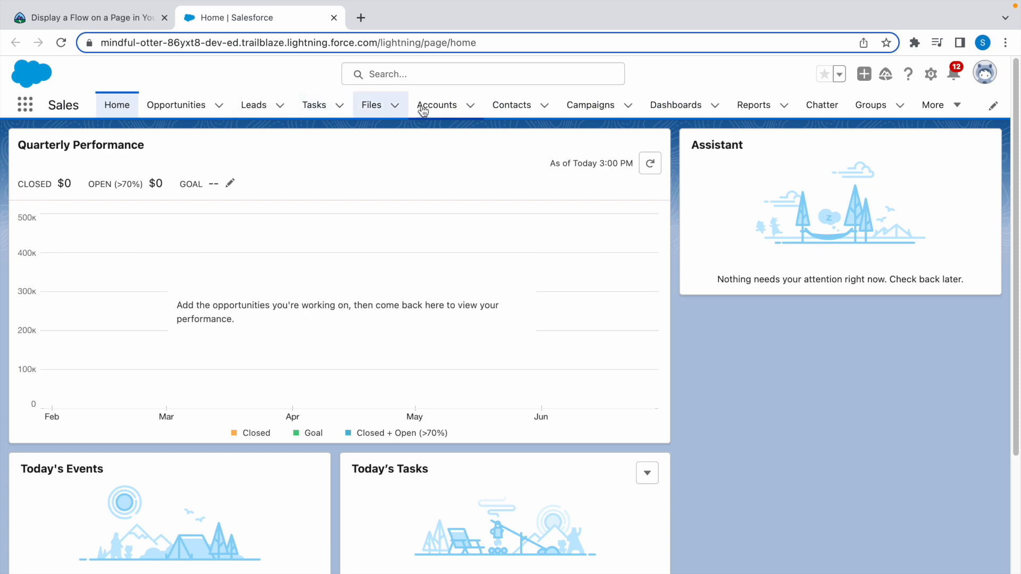
pyautogui.click(512, 105)
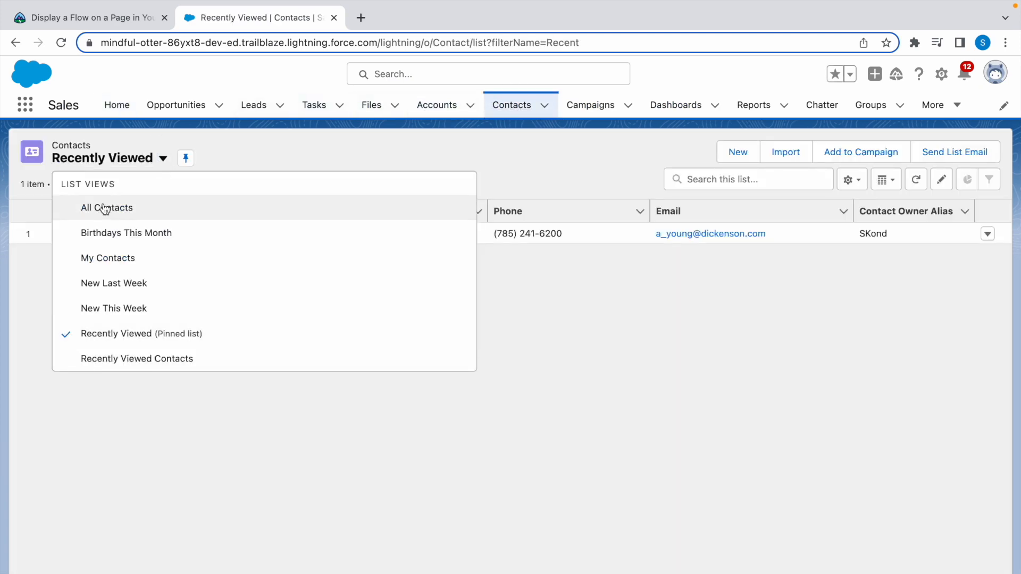
pyautogui.click(106, 207)
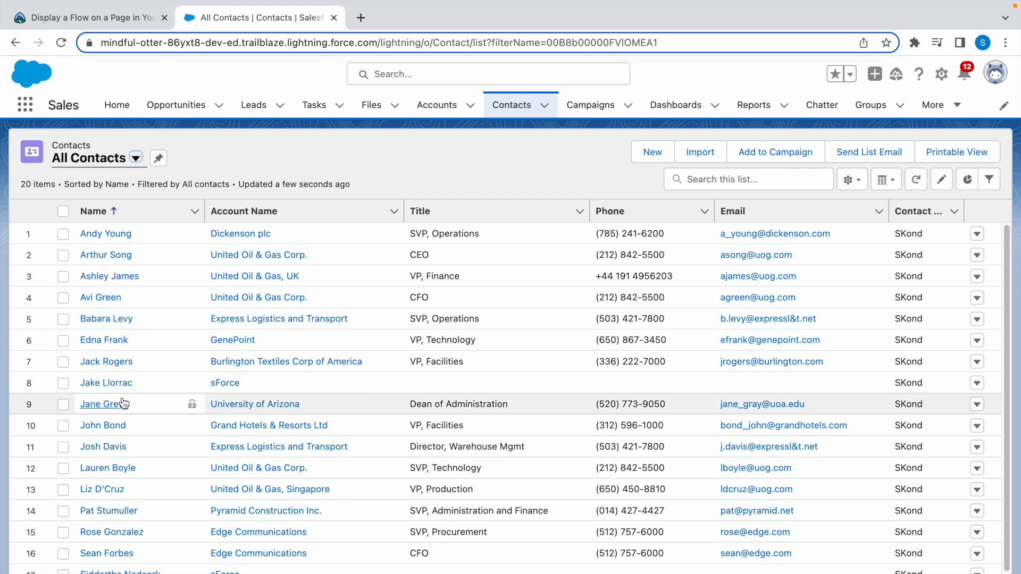
pyautogui.click(107, 318)
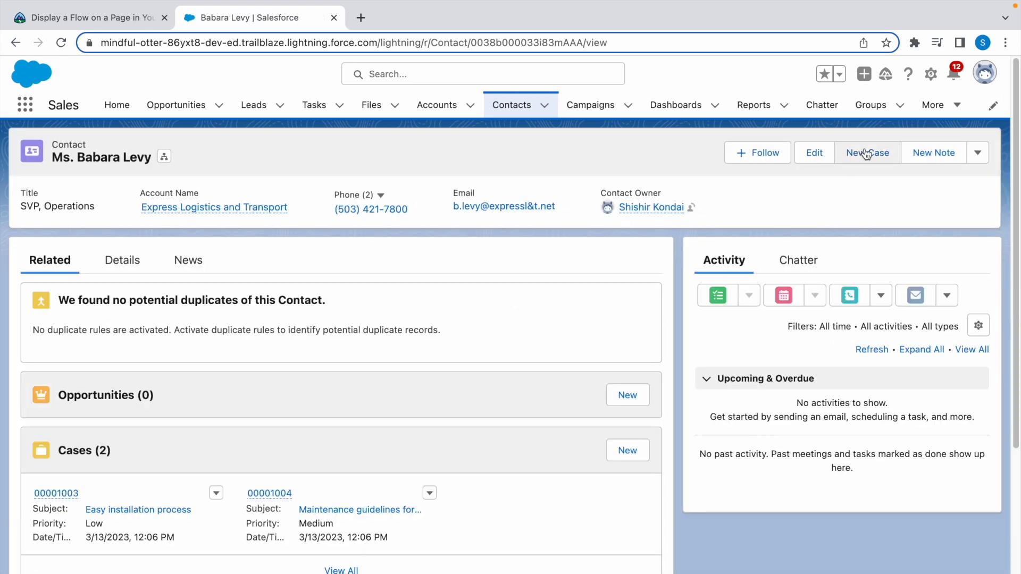
# - Start editing the Contact record page from the gear menu, confirming the required flow name
pyautogui.click(931, 73)
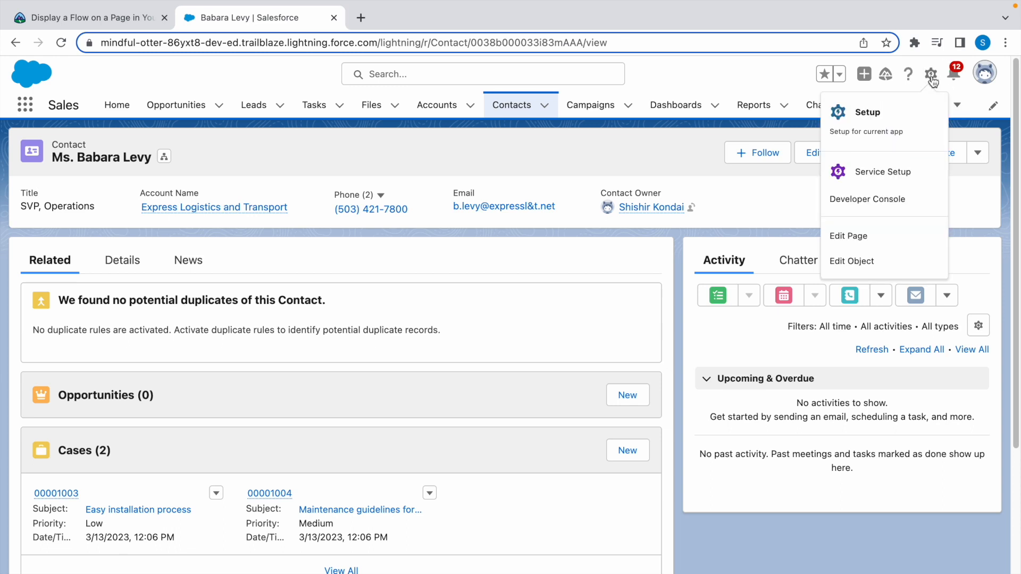
pyautogui.click(849, 236)
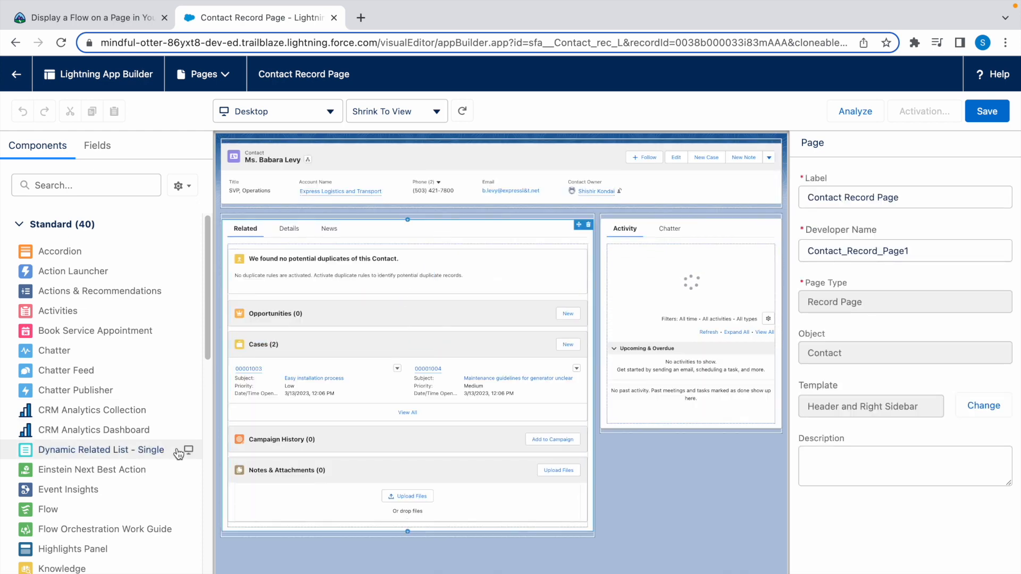
pyautogui.moveTo(47, 510)
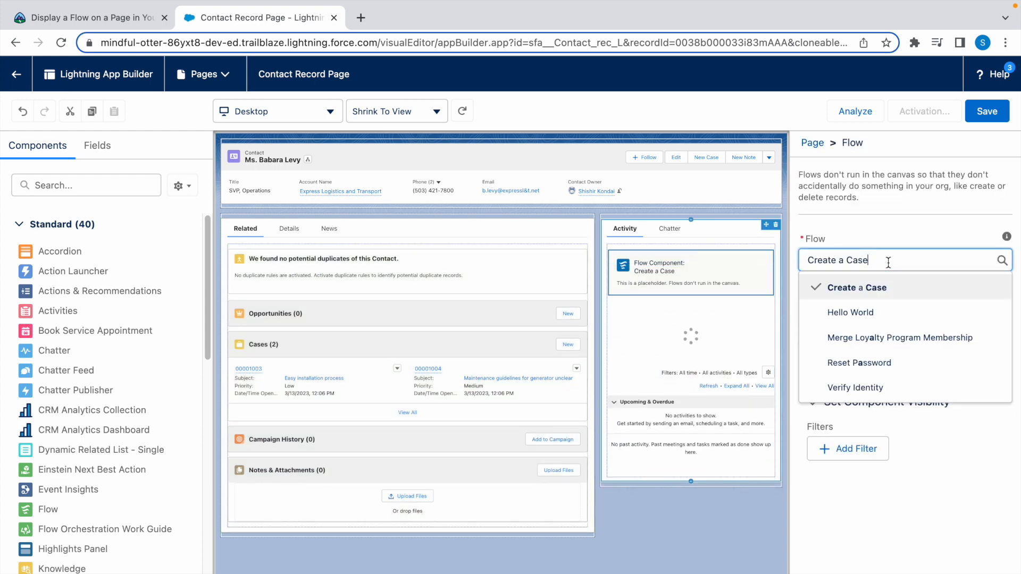
pyautogui.click(92, 19)
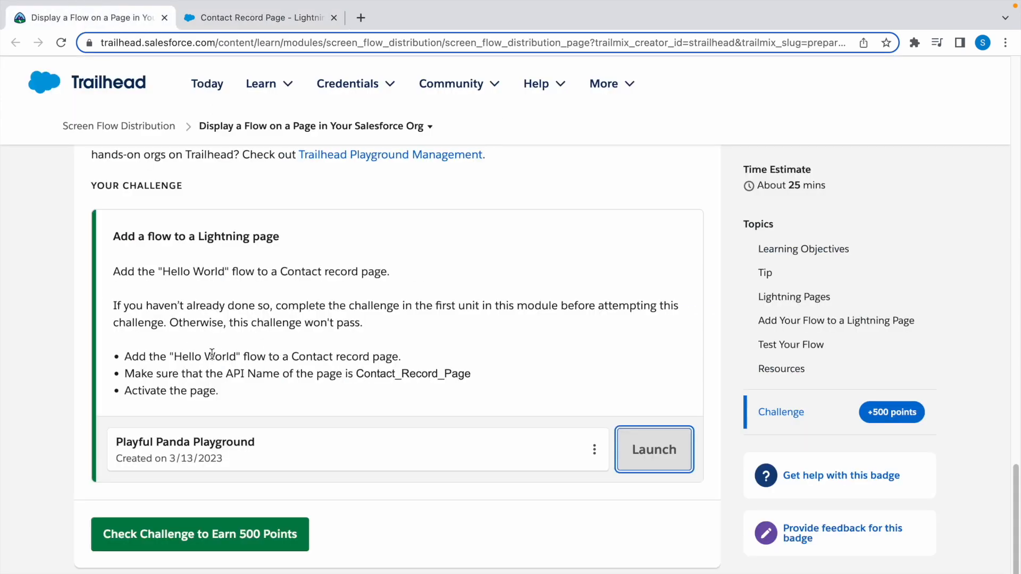
pyautogui.click(260, 18)
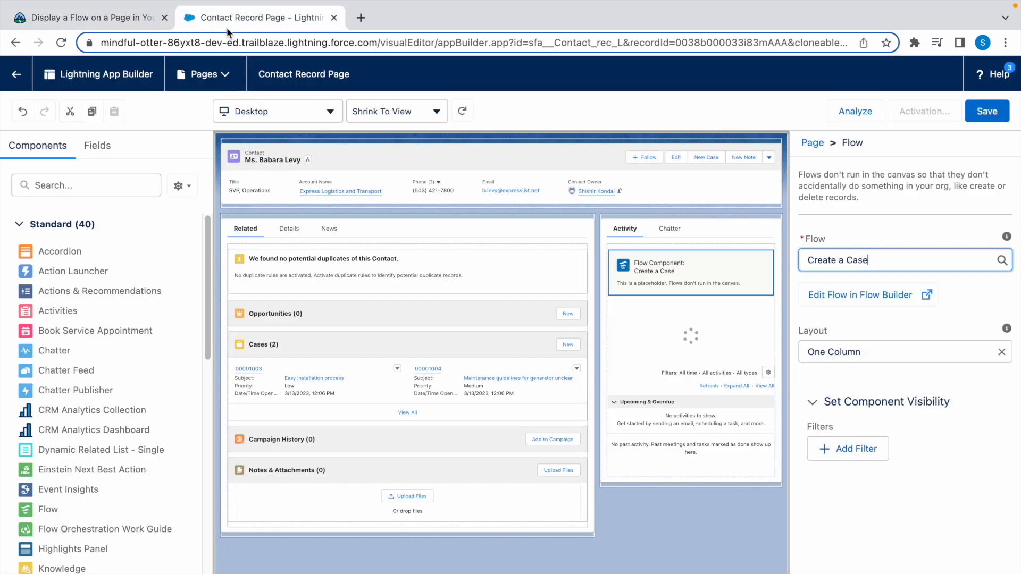
# - Set the Flow component to Hello World, save the page and activate it
pyautogui.write('Hello World')
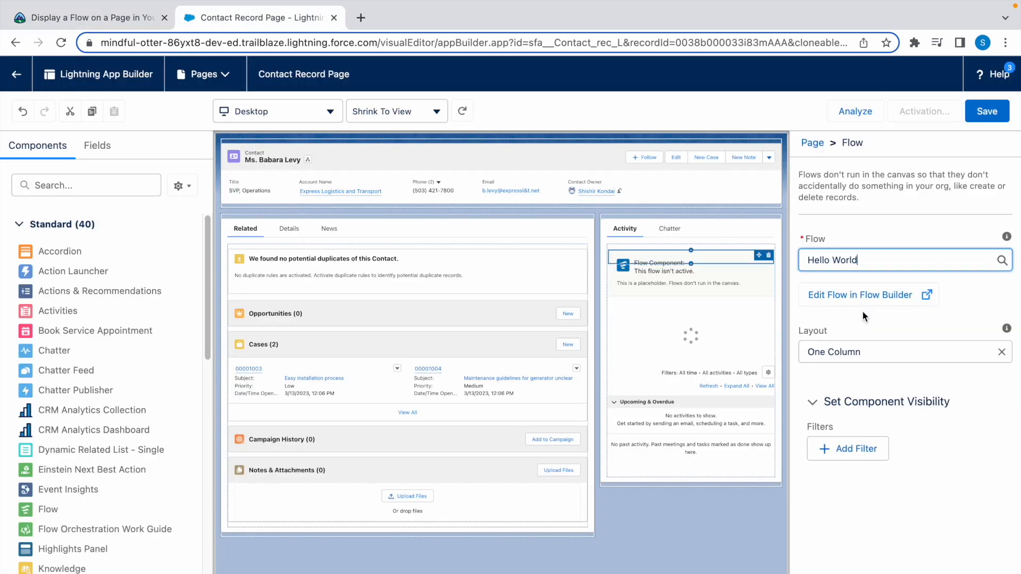
pyautogui.click(986, 111)
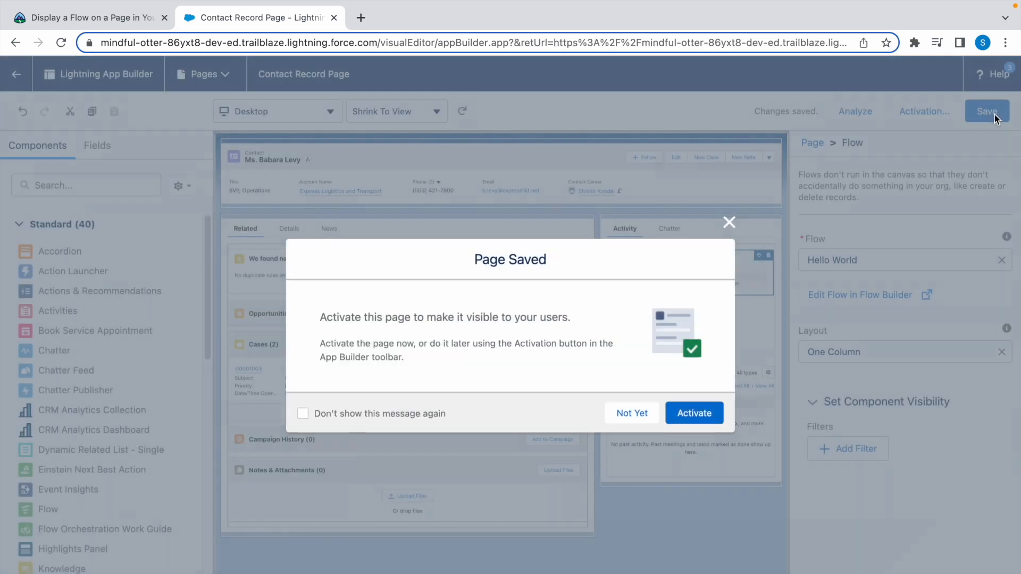
pyautogui.click(631, 413)
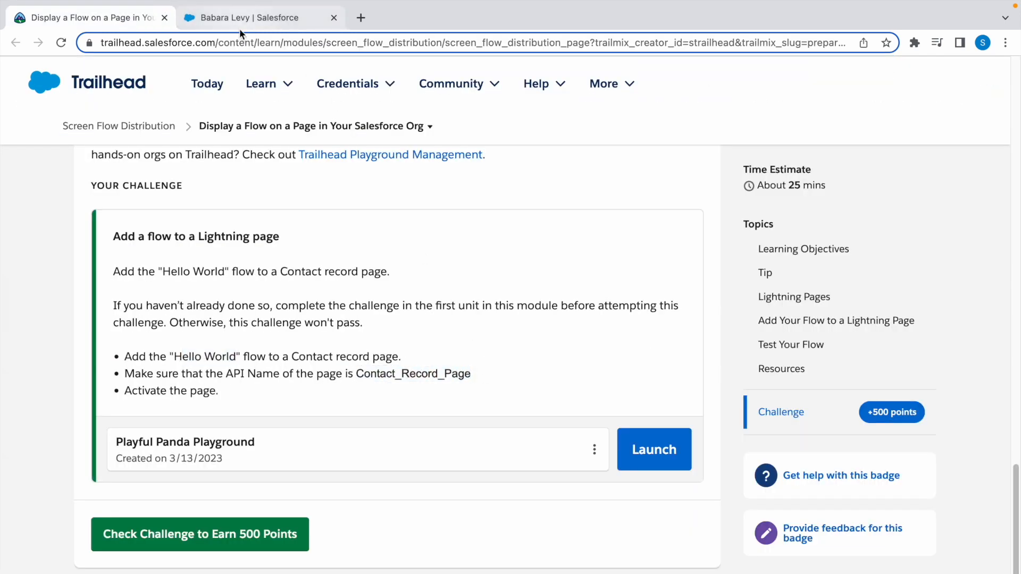
pyautogui.click(259, 18)
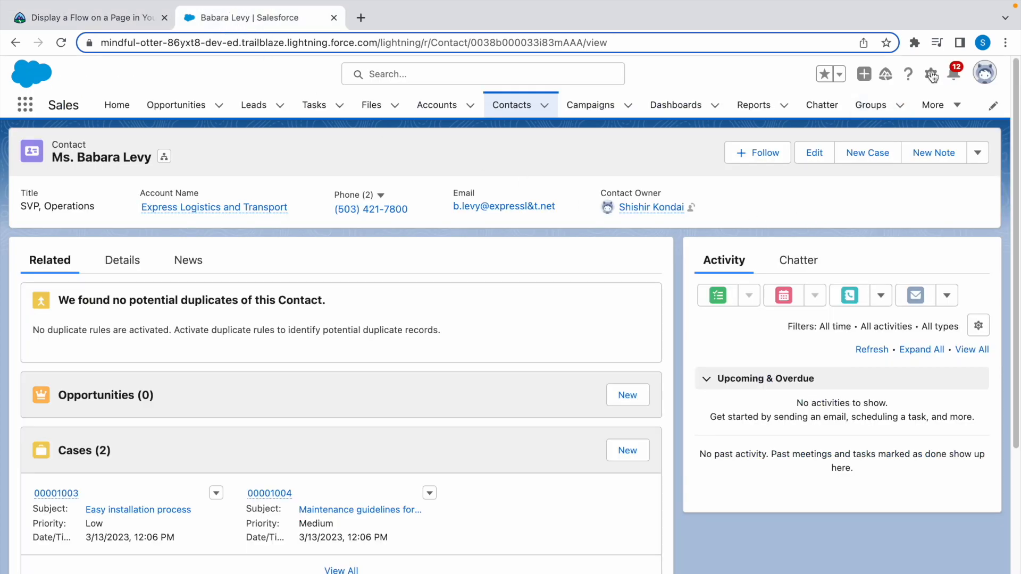
pyautogui.click(931, 73)
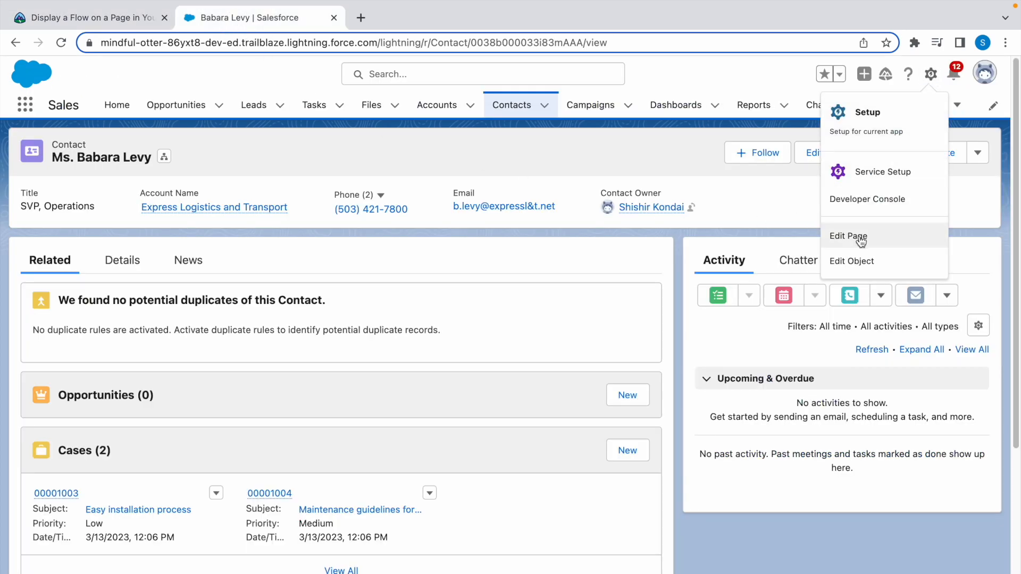
pyautogui.click(848, 236)
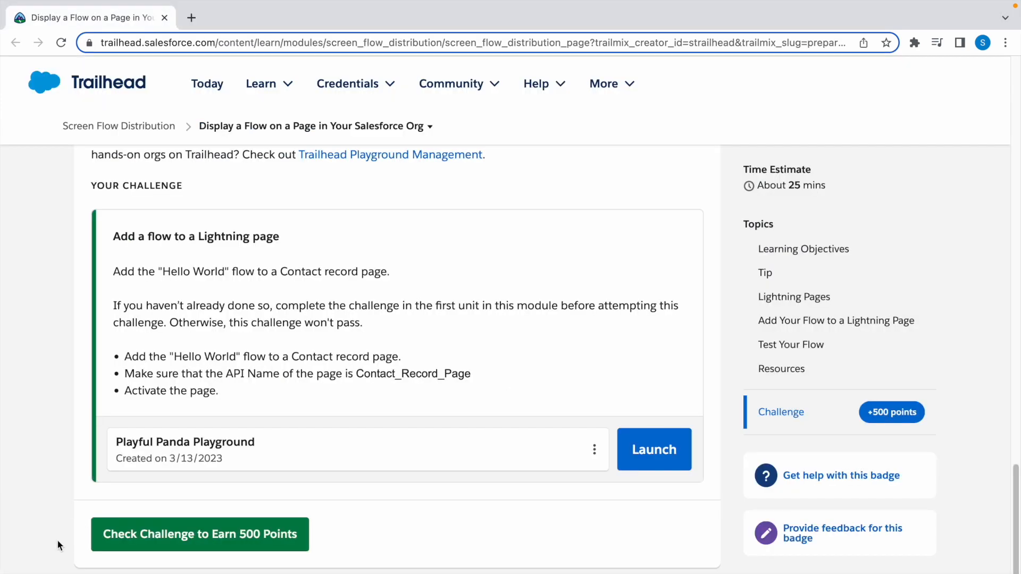
# - Run the challenge check and earn +500 points toward Screen Flow Distribution
pyautogui.click(199, 534)
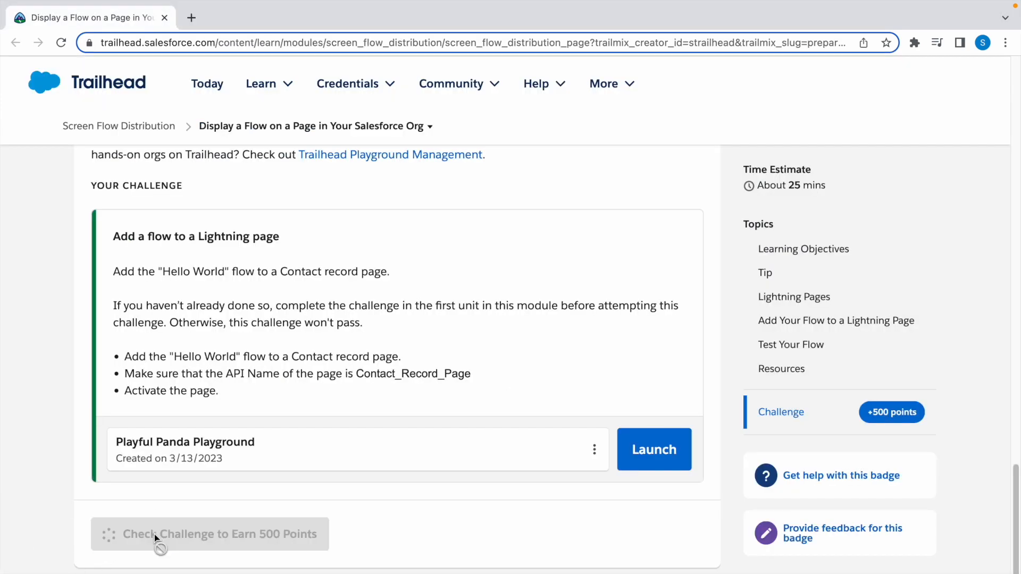
pyautogui.click(219, 534)
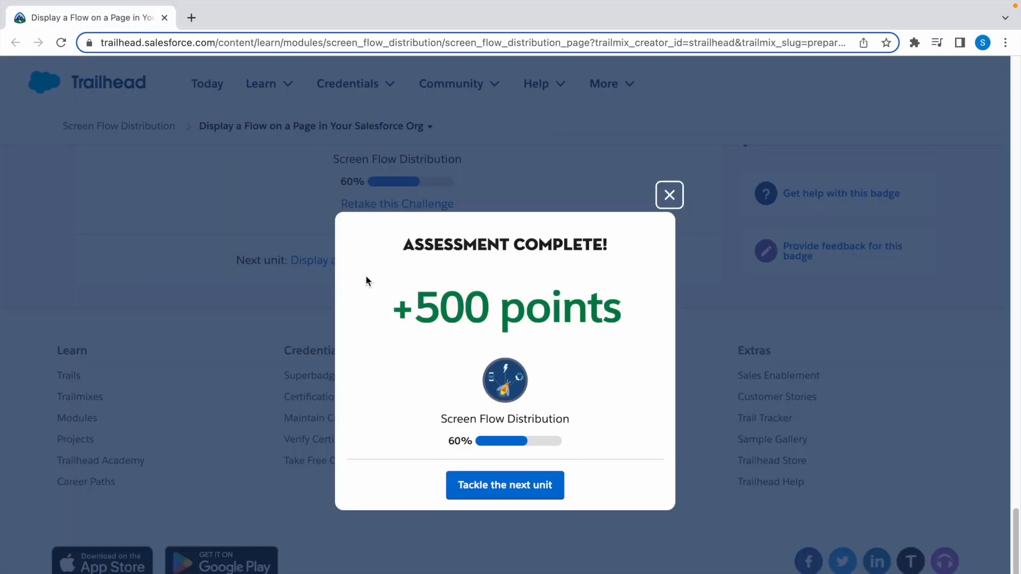
pyautogui.moveTo(386, 262)
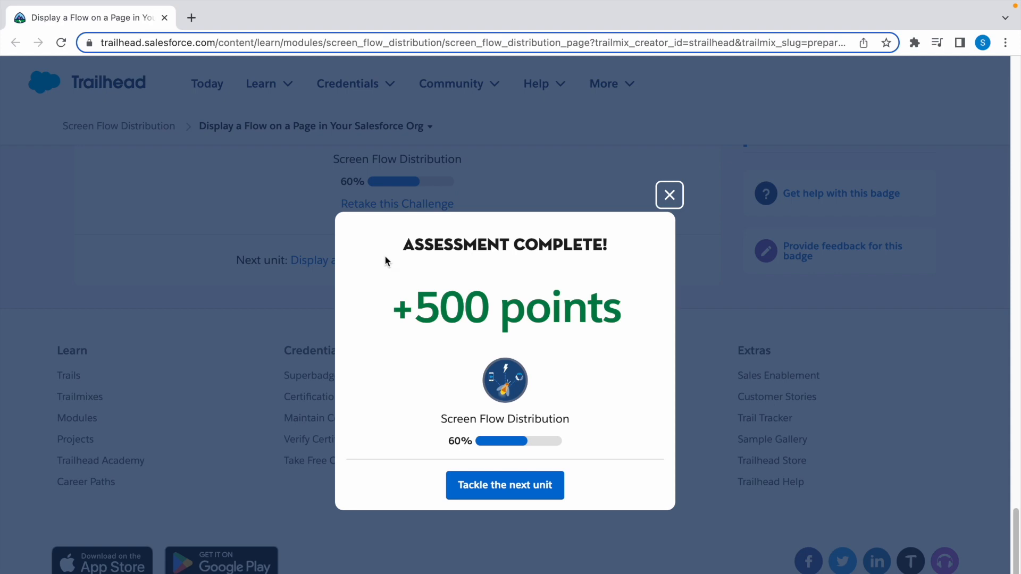